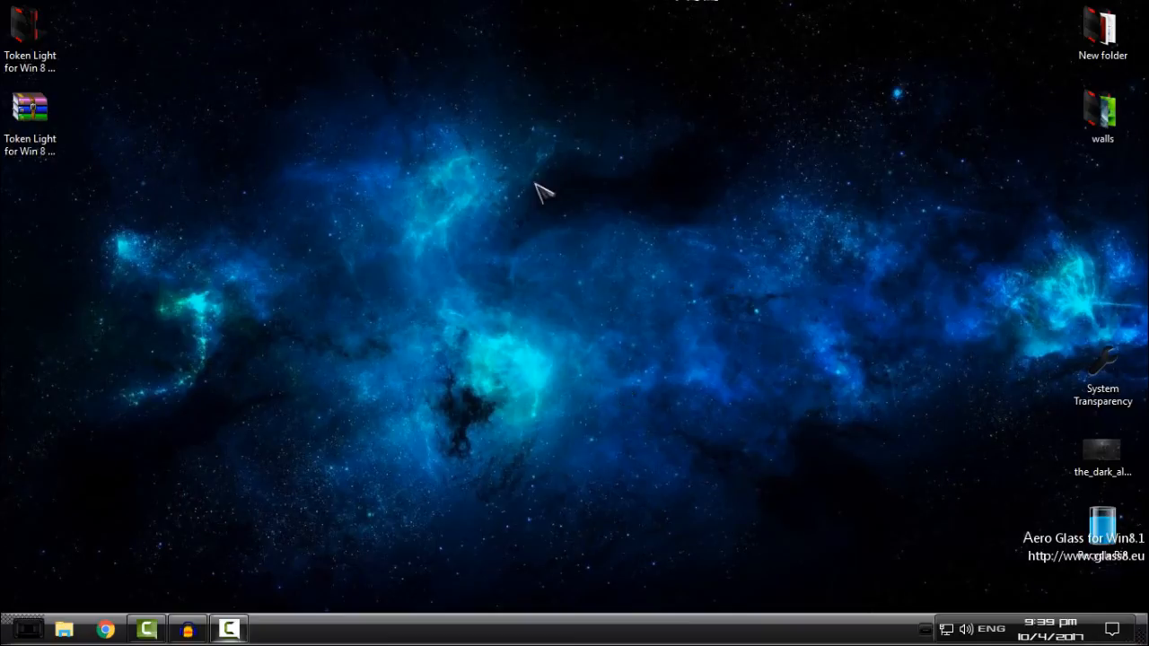
mouse_move(111, 160)
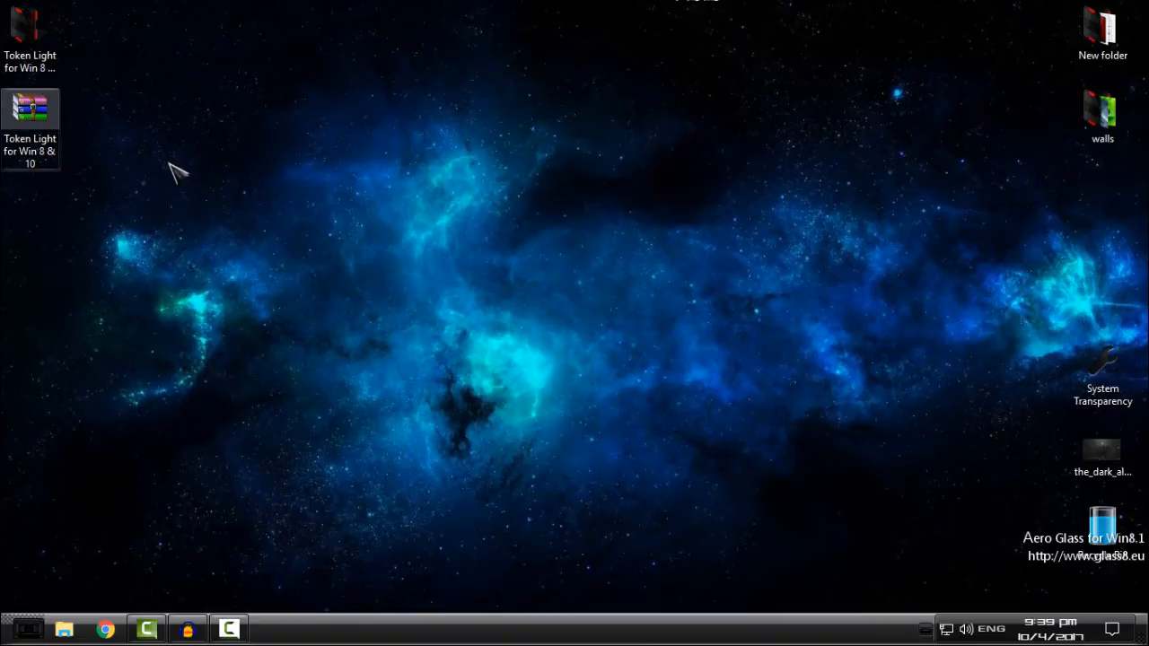
mouse_move(202, 256)
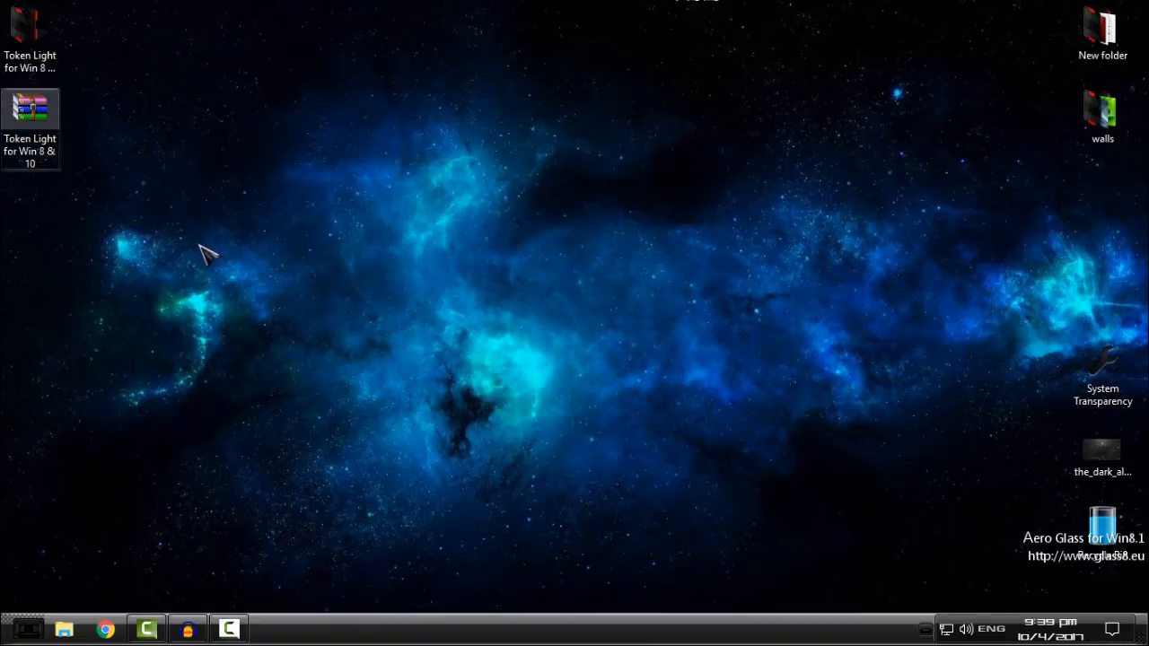
Select the 'Token Light for Win 8 & 10' item on the desktop.
click(32, 112)
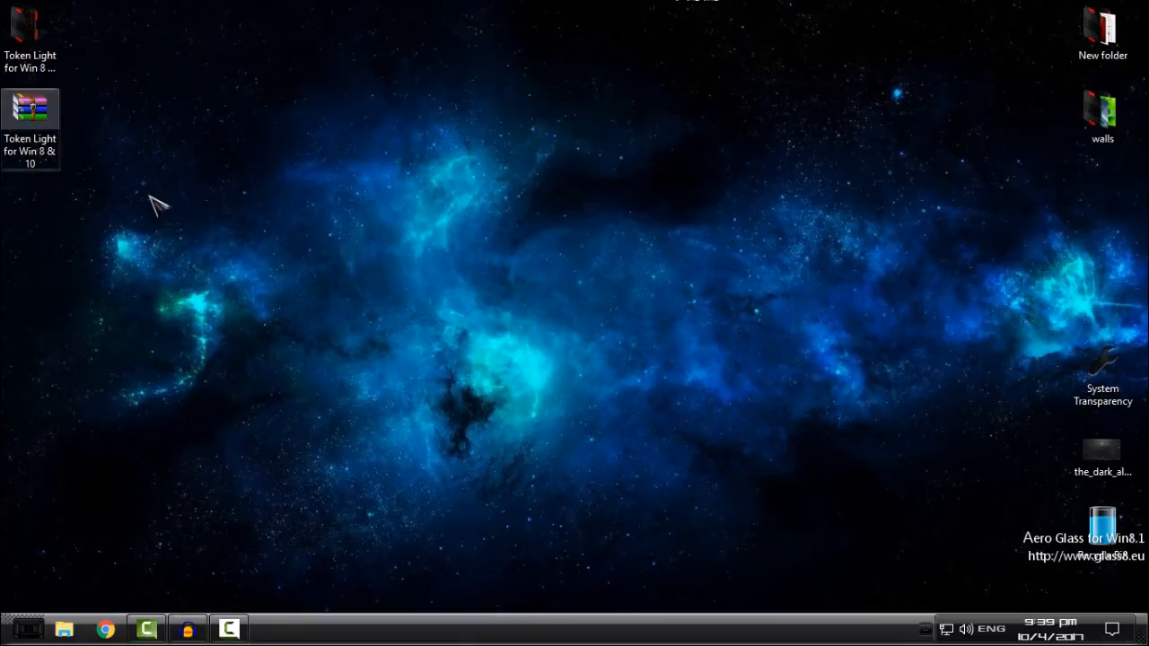
mouse_move(144, 256)
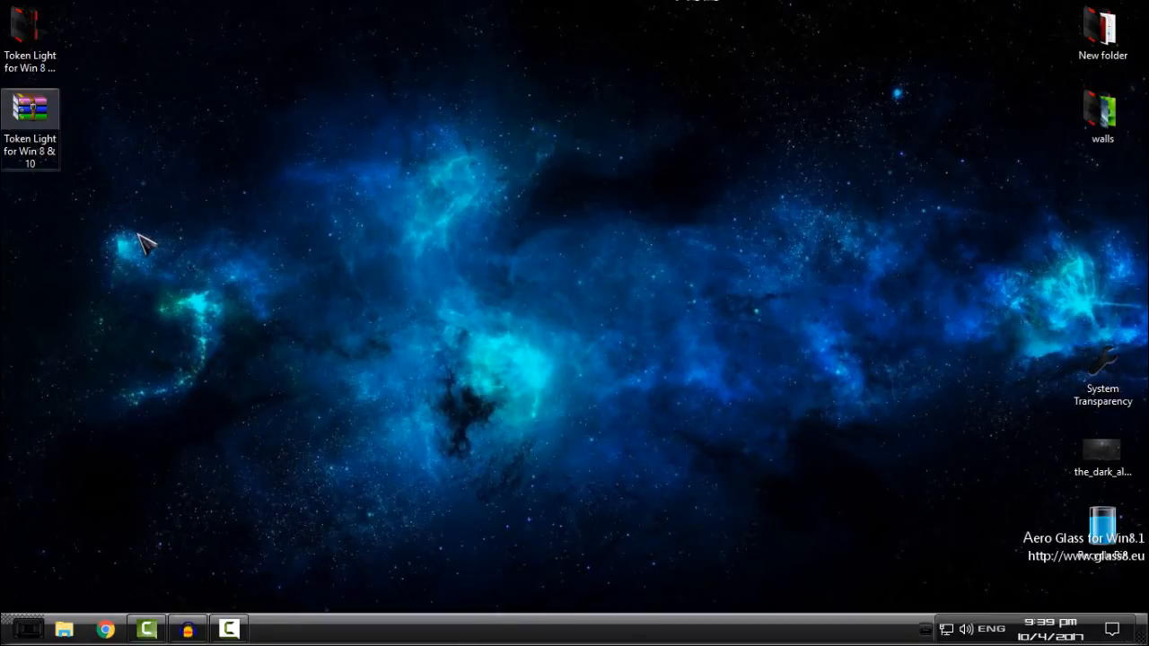
mouse_move(136, 200)
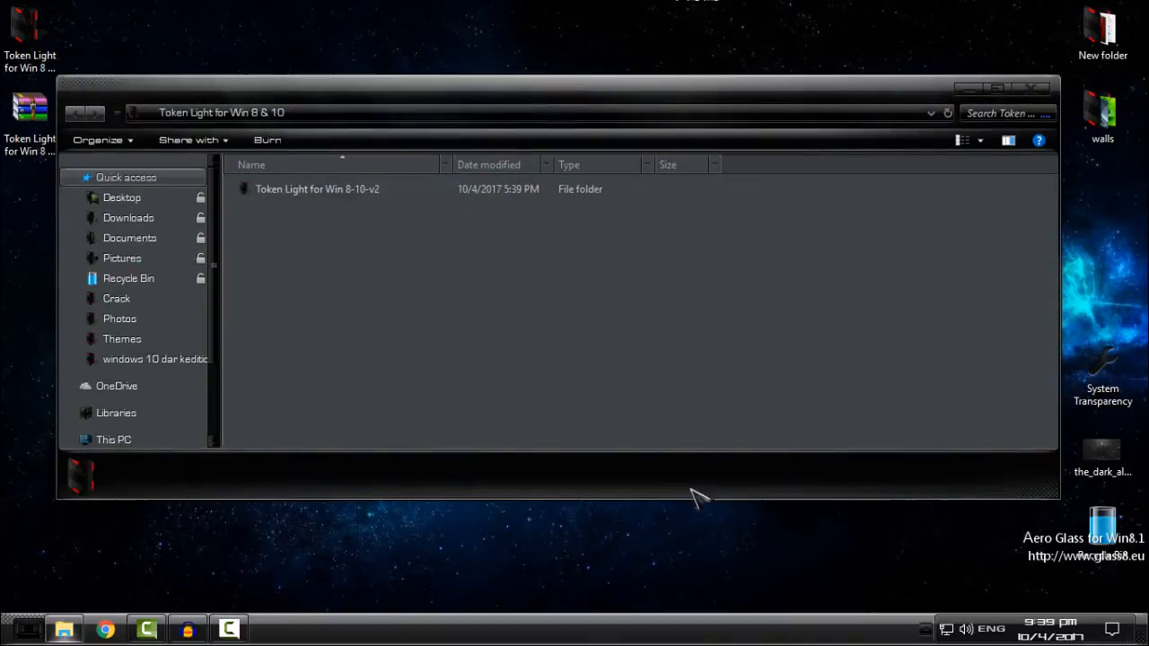
Open the Token Light for Win 8-10-v2 folder, launch its installer, and approve the permission prompt.
double_click(317, 188)
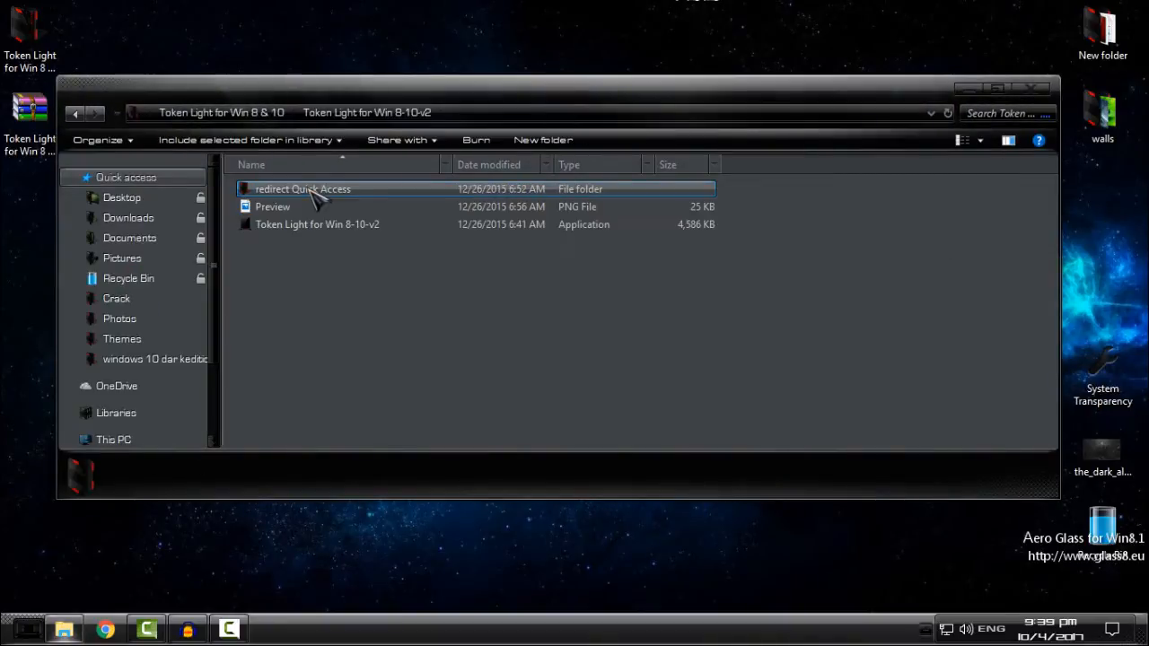
click(317, 224)
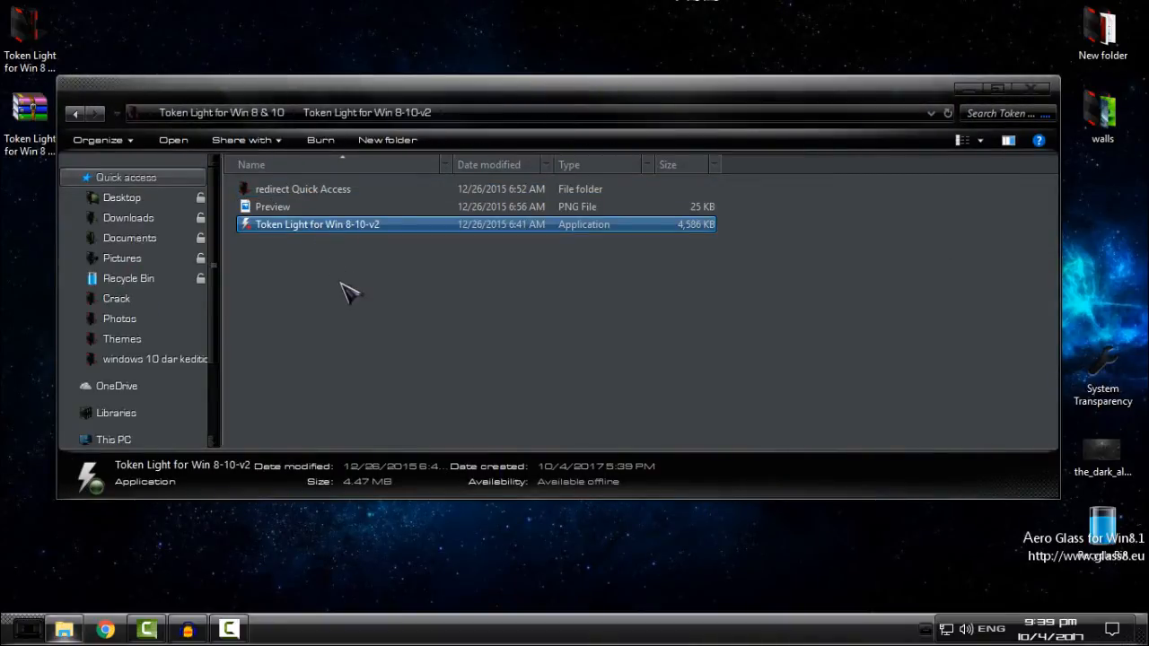
mouse_move(584, 251)
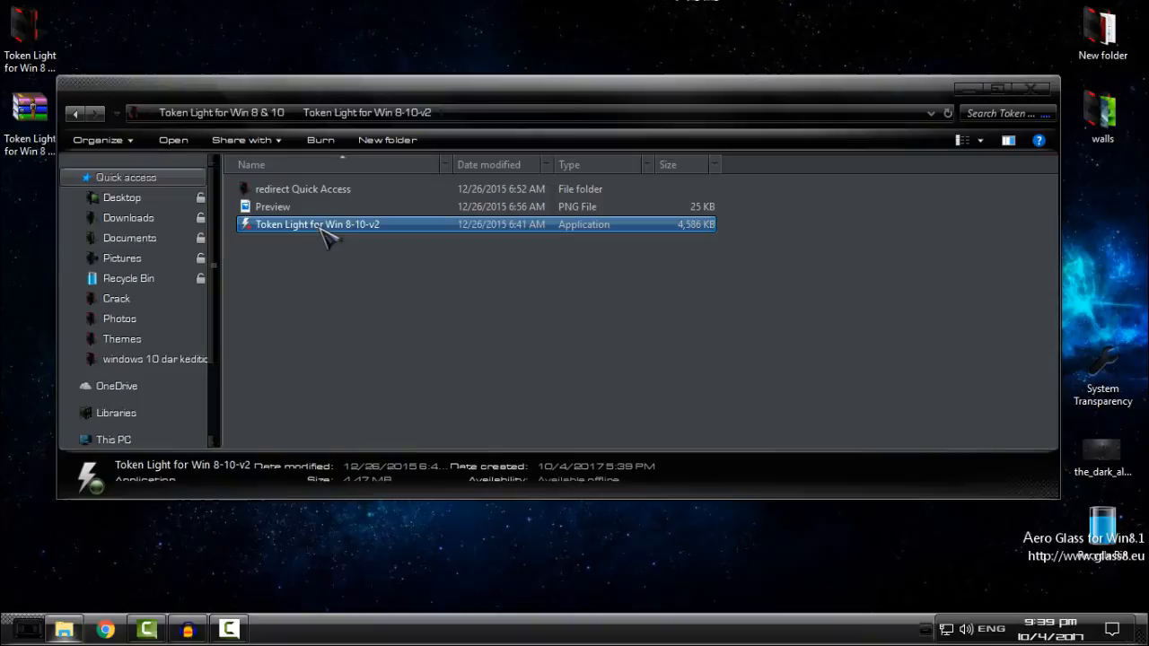
double_click(317, 223)
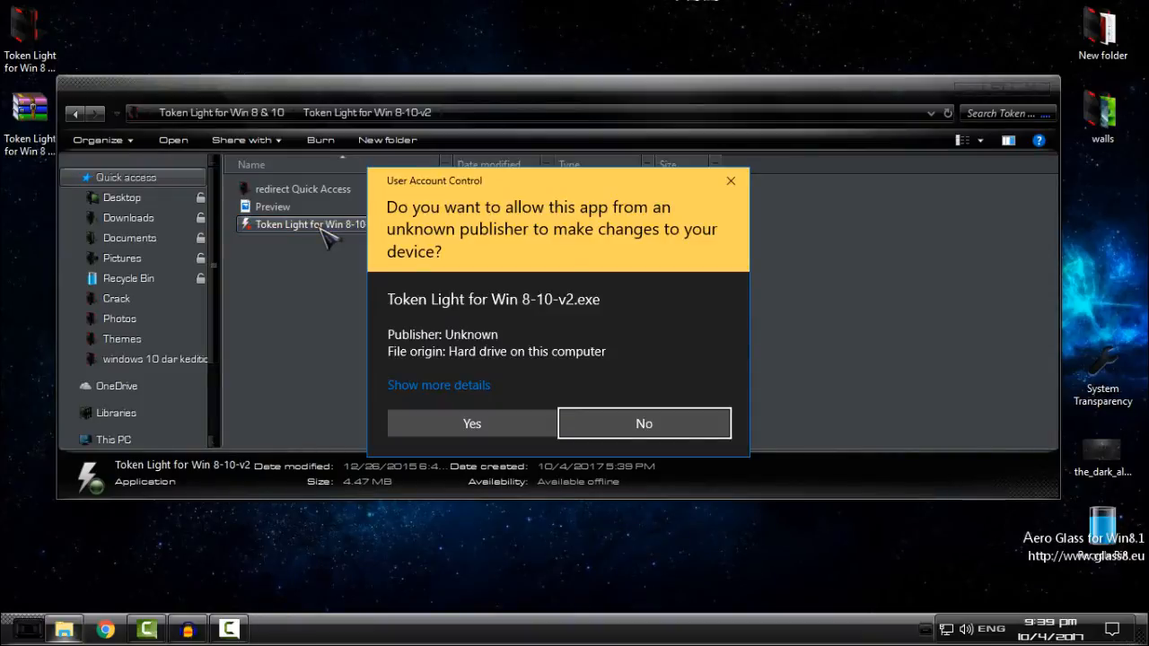
click(472, 423)
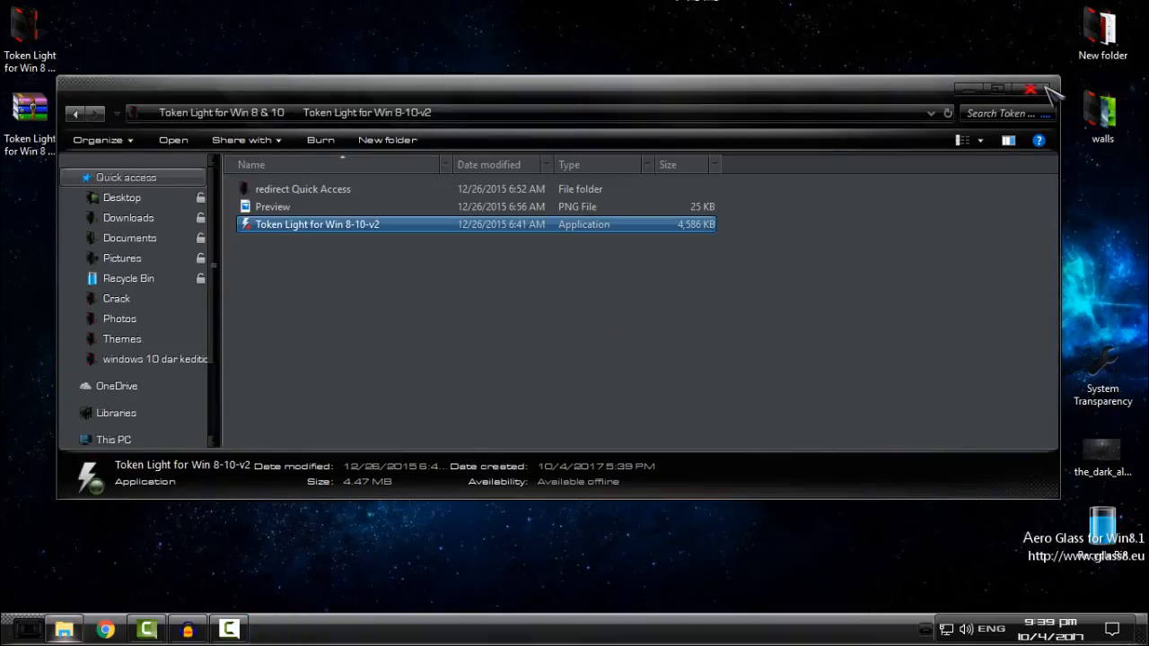
Close Explorer, accept the license agreement, and choose a file-patching option.
click(1026, 88)
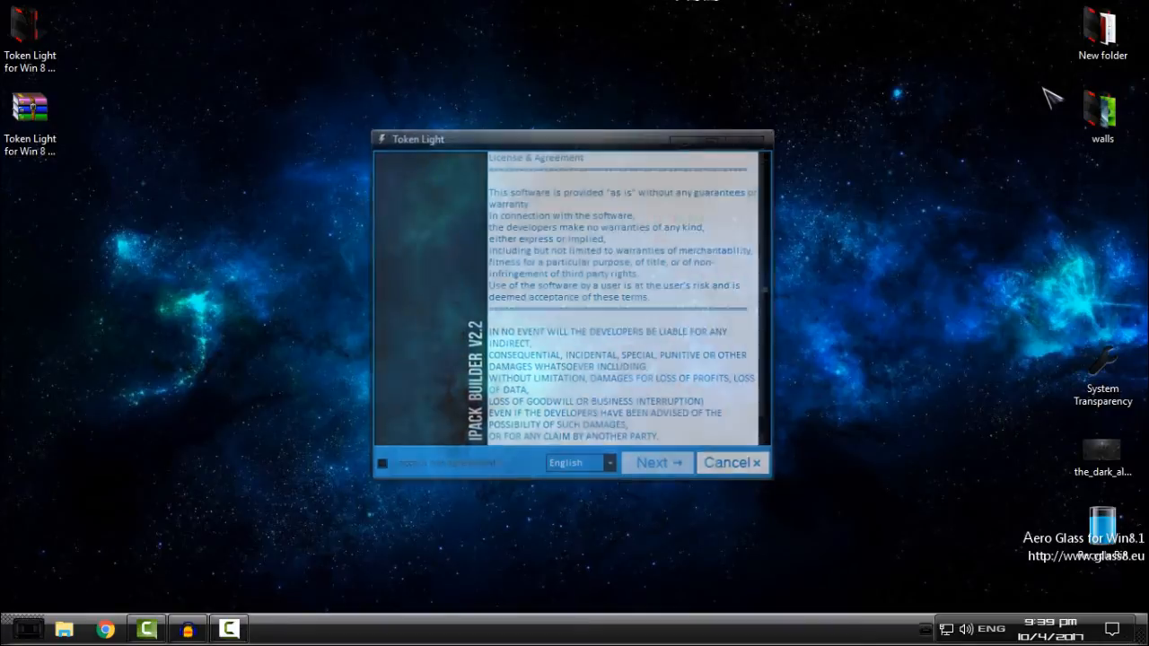
click(380, 465)
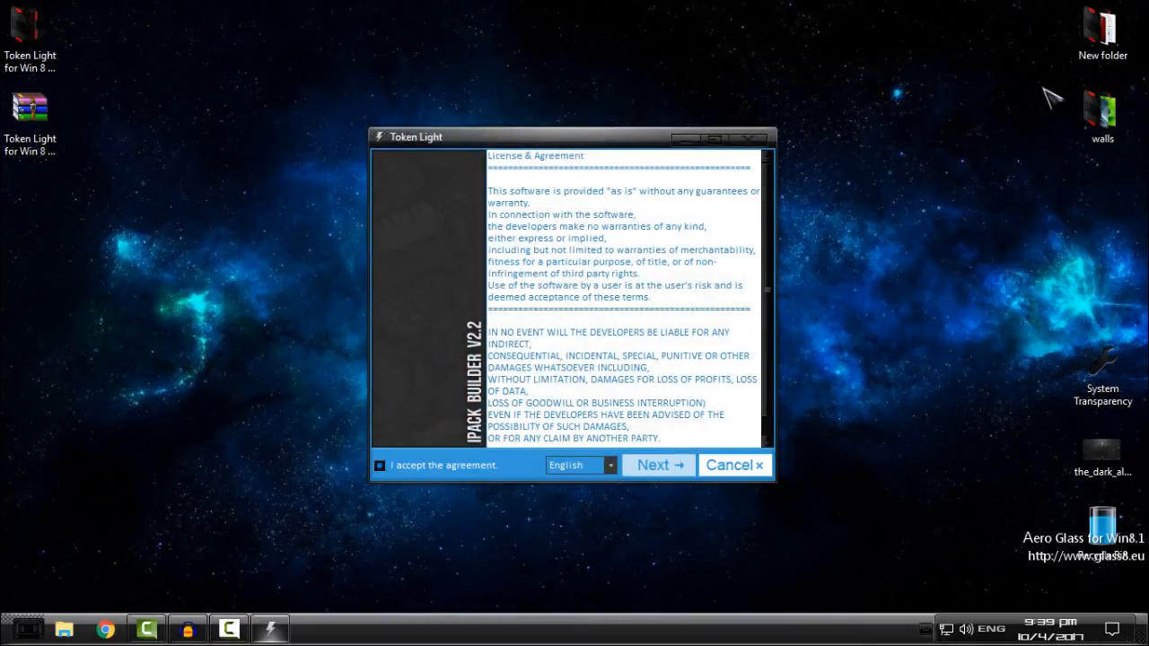
click(658, 465)
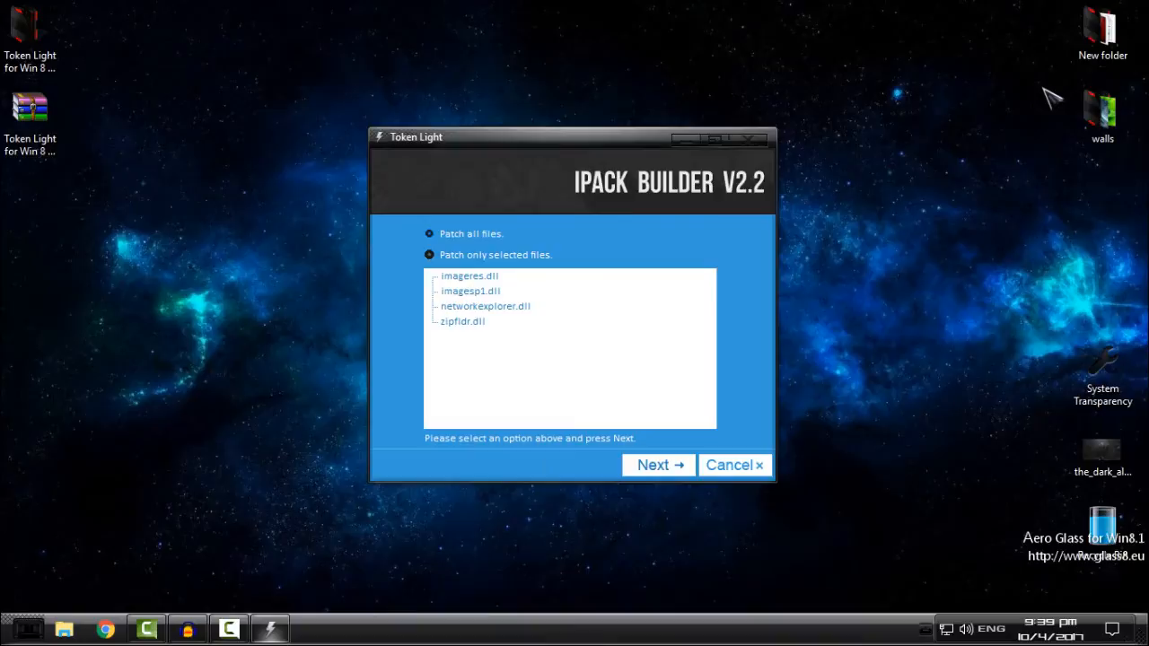
click(430, 255)
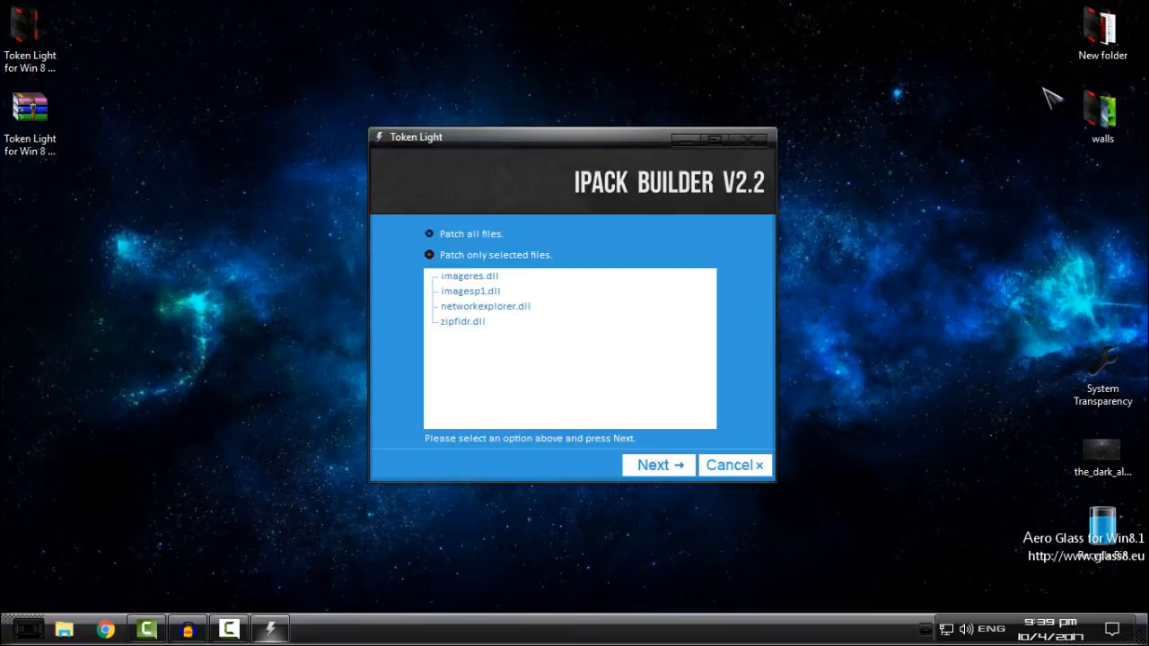
click(658, 465)
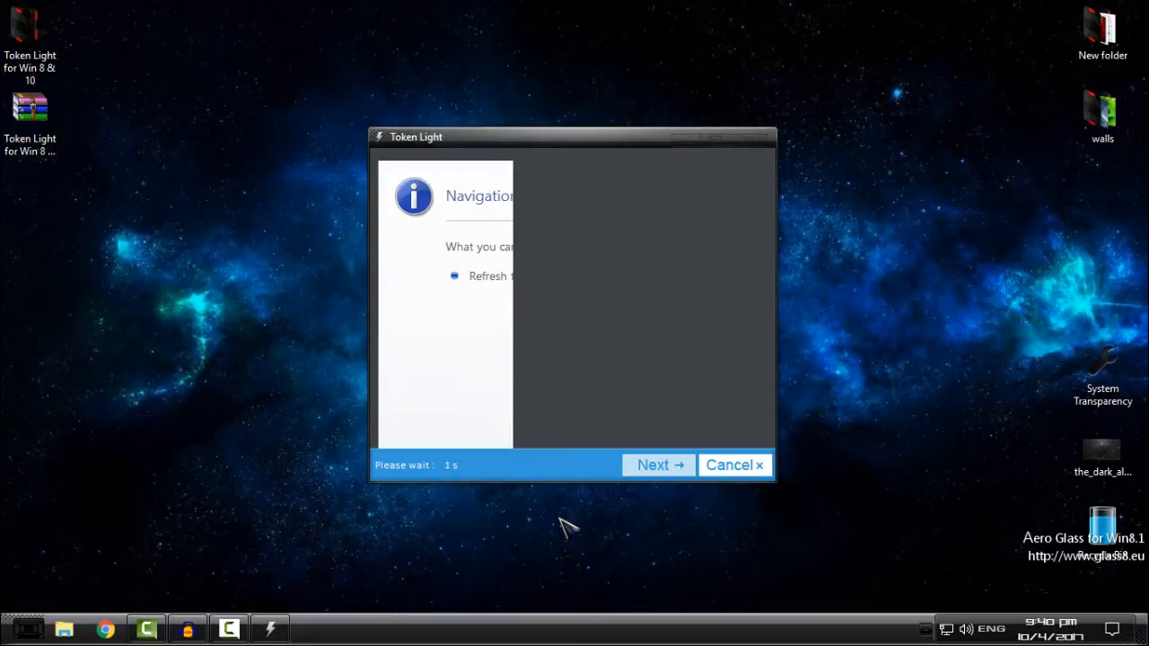
Continue past the navigation page and agree to create a restore point before installing.
click(658, 465)
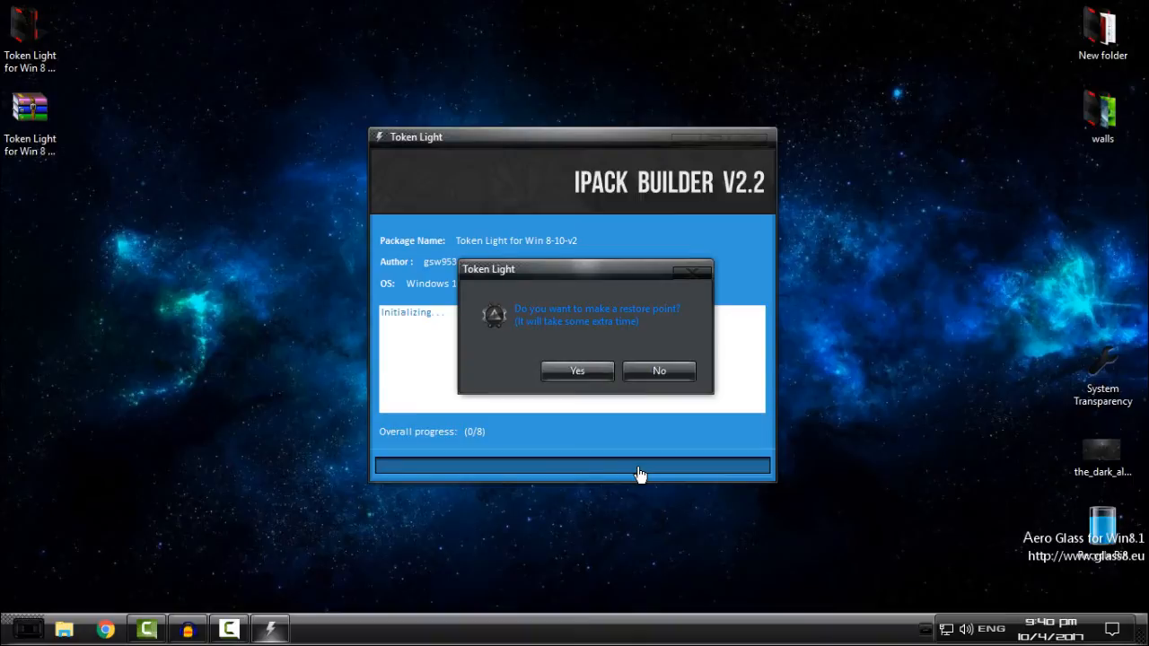
click(576, 371)
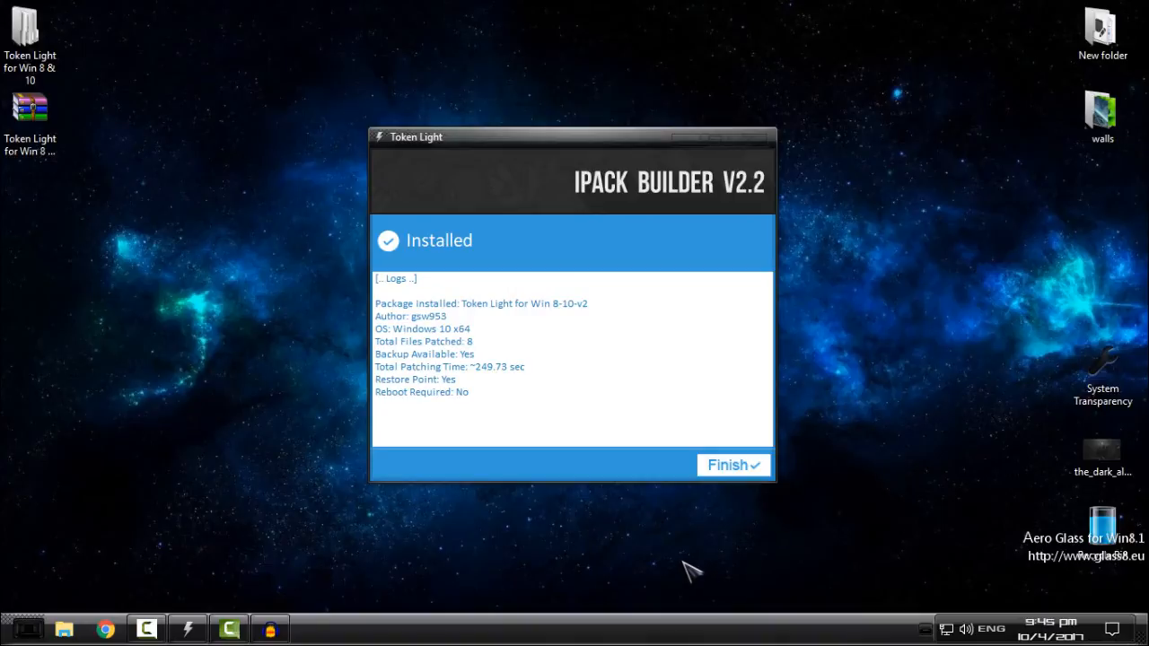
mouse_move(457, 269)
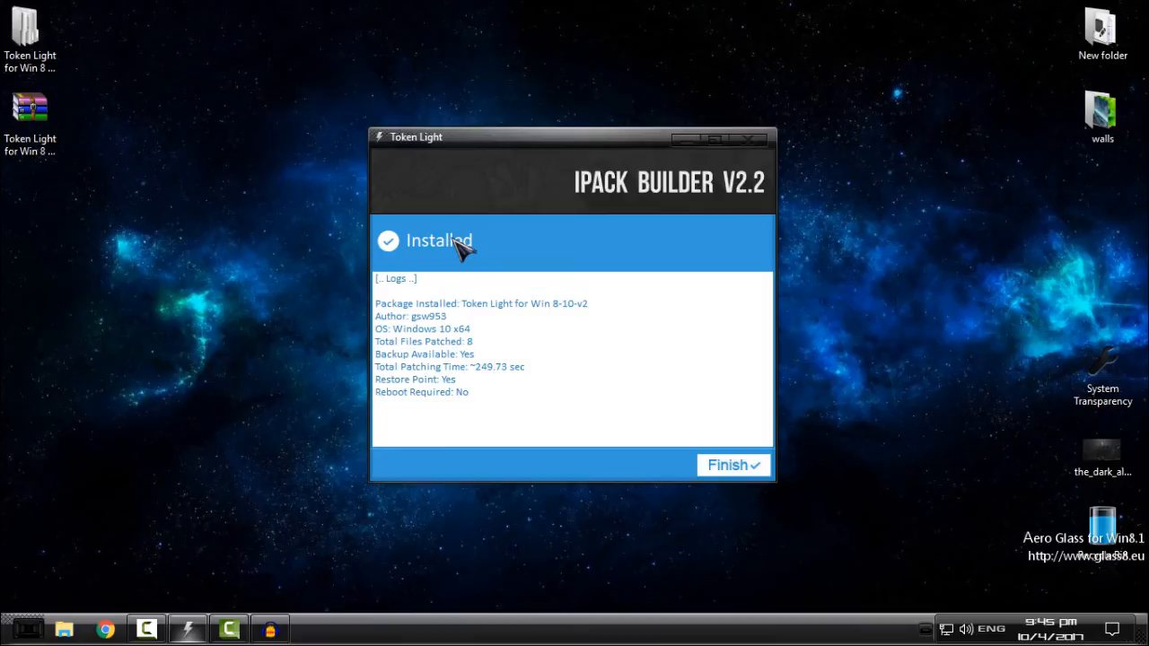
Click Finish to close the Token Light installer.
click(735, 465)
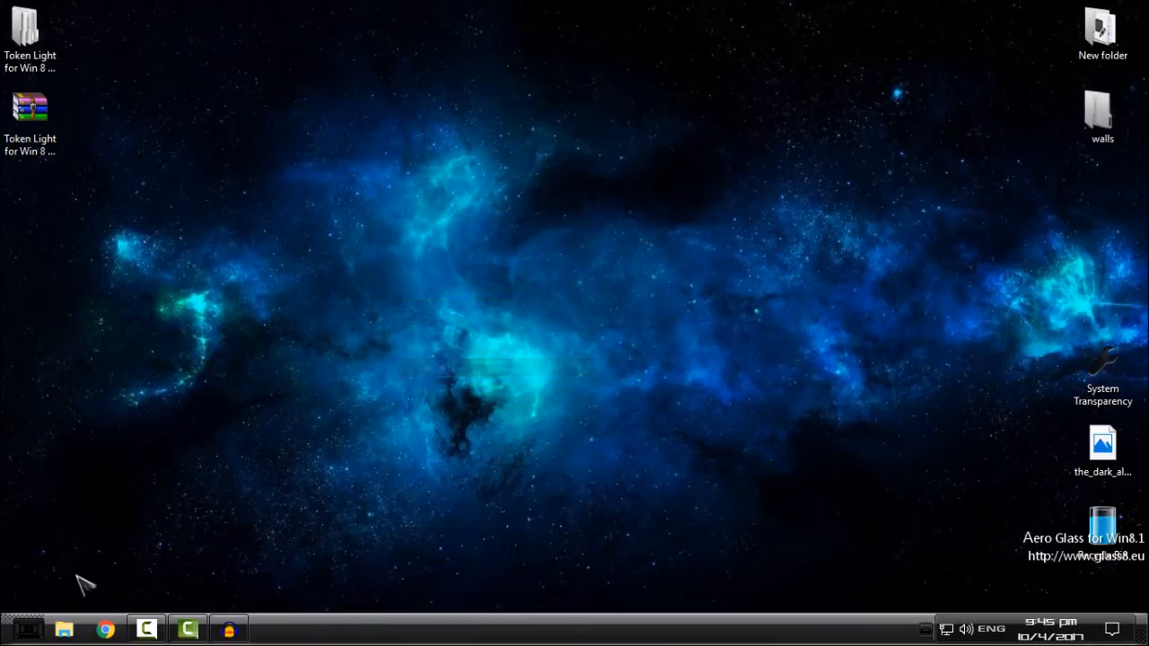
View Quick access folder icons in File Explorer, then close it and open Start.
click(66, 628)
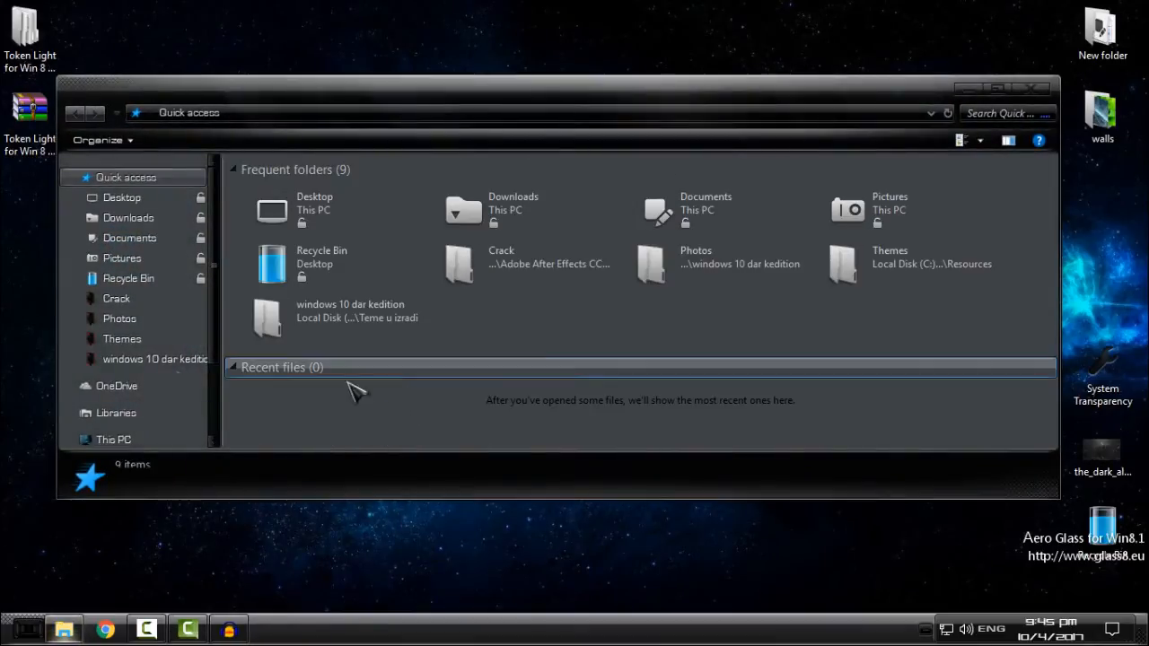
click(113, 440)
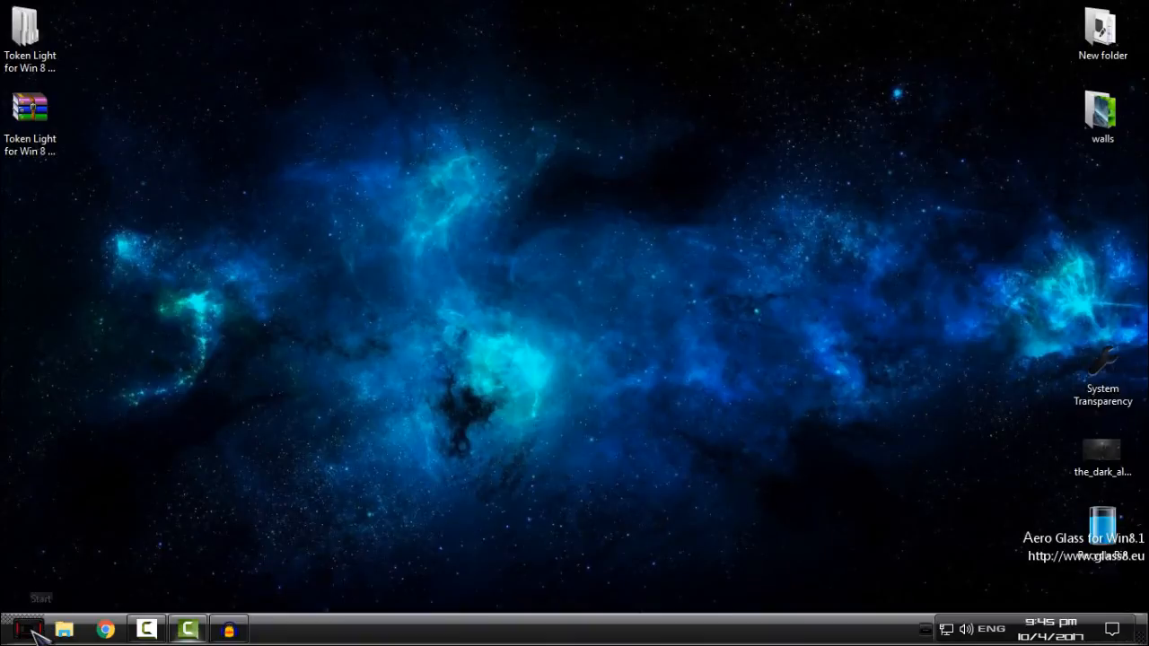
click(23, 622)
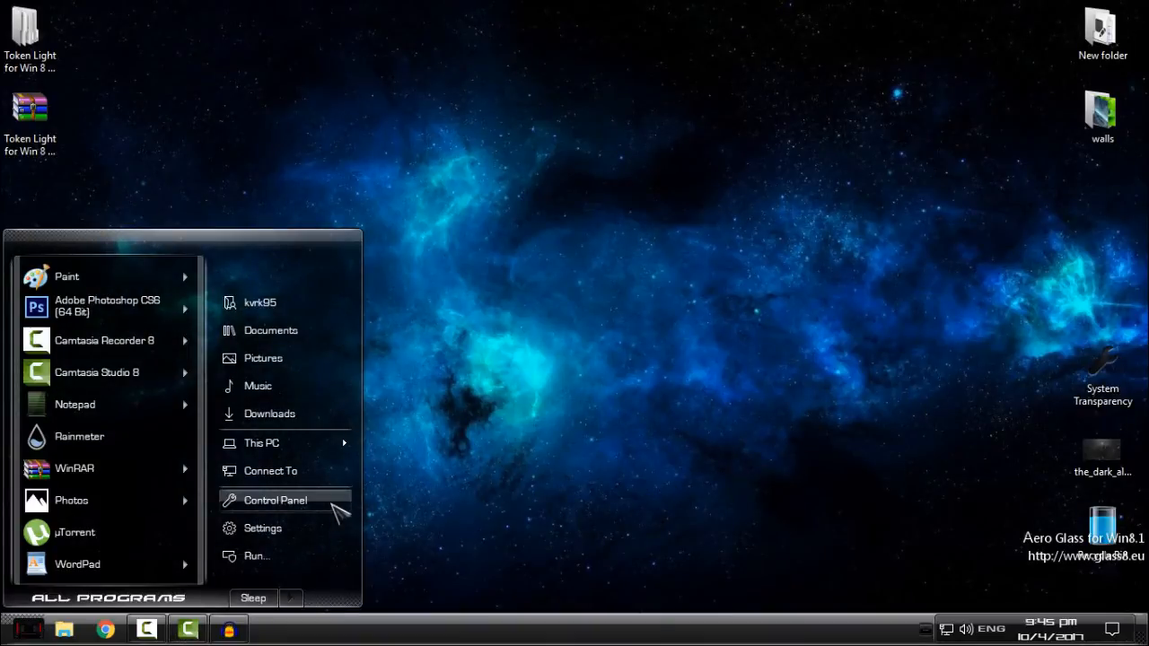
Open File Explorer from the Start menu to reach the installer again.
click(274, 500)
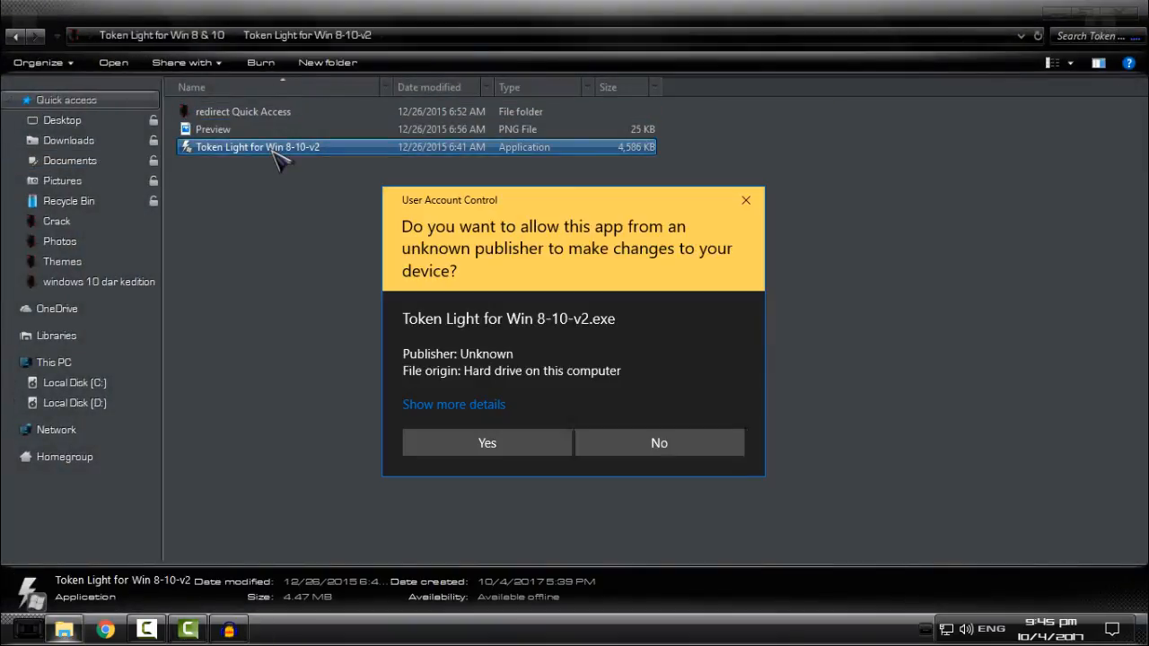
Approve the permission prompt, close Explorer, and restore the installation-time backup.
click(486, 443)
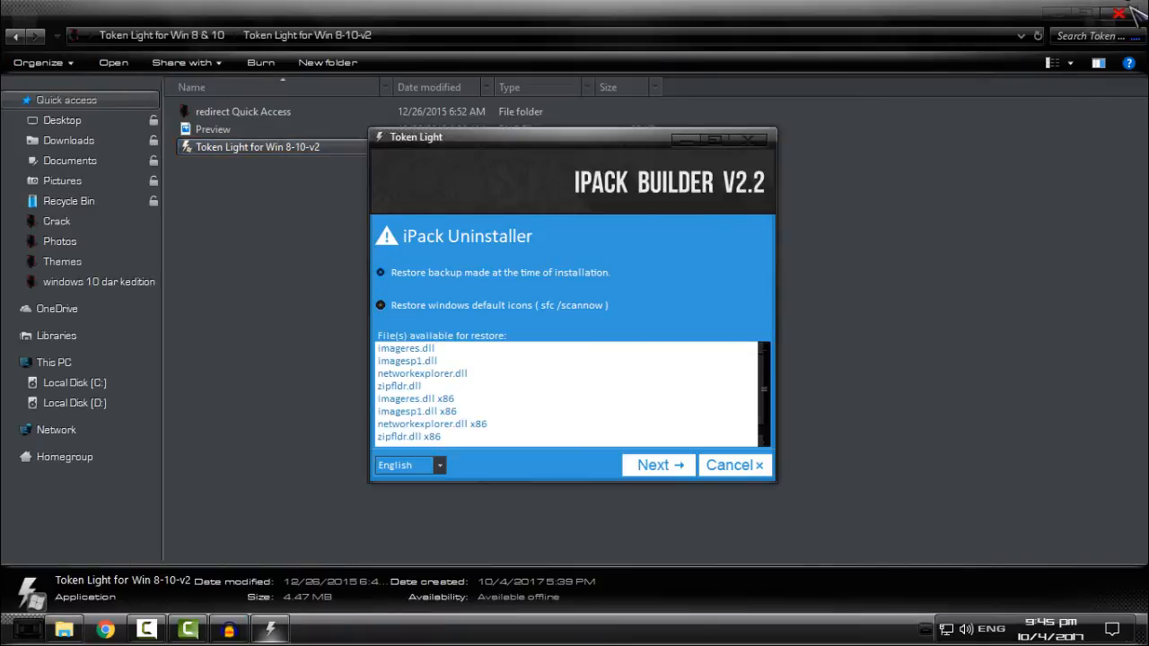
click(1118, 11)
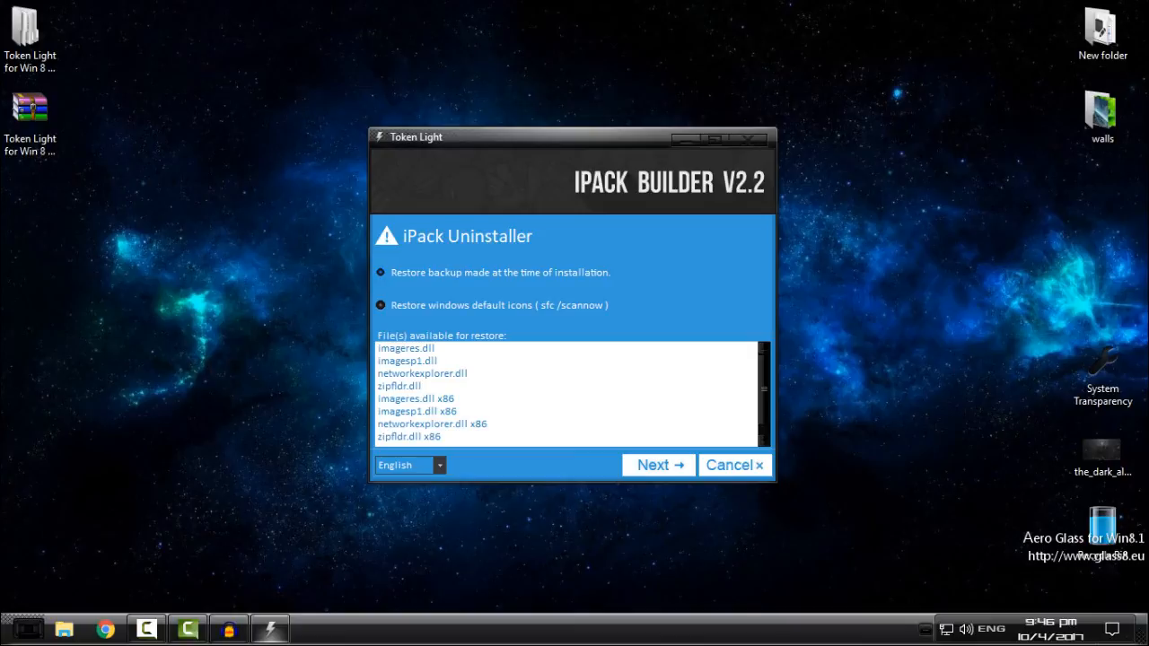
click(657, 465)
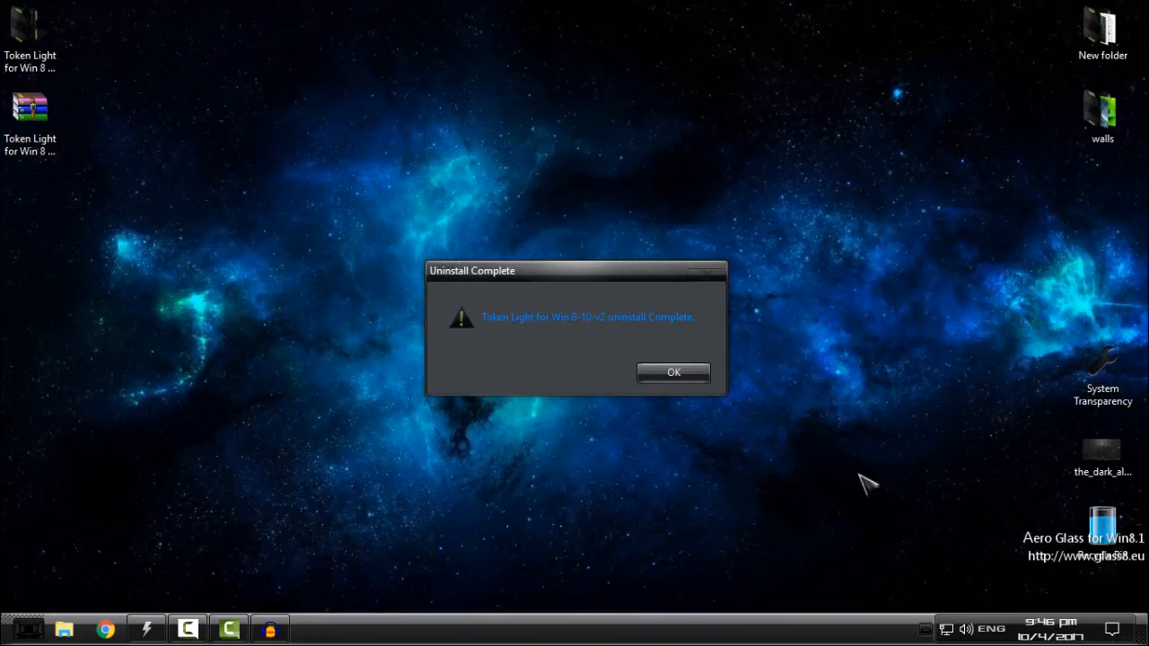
mouse_move(544, 357)
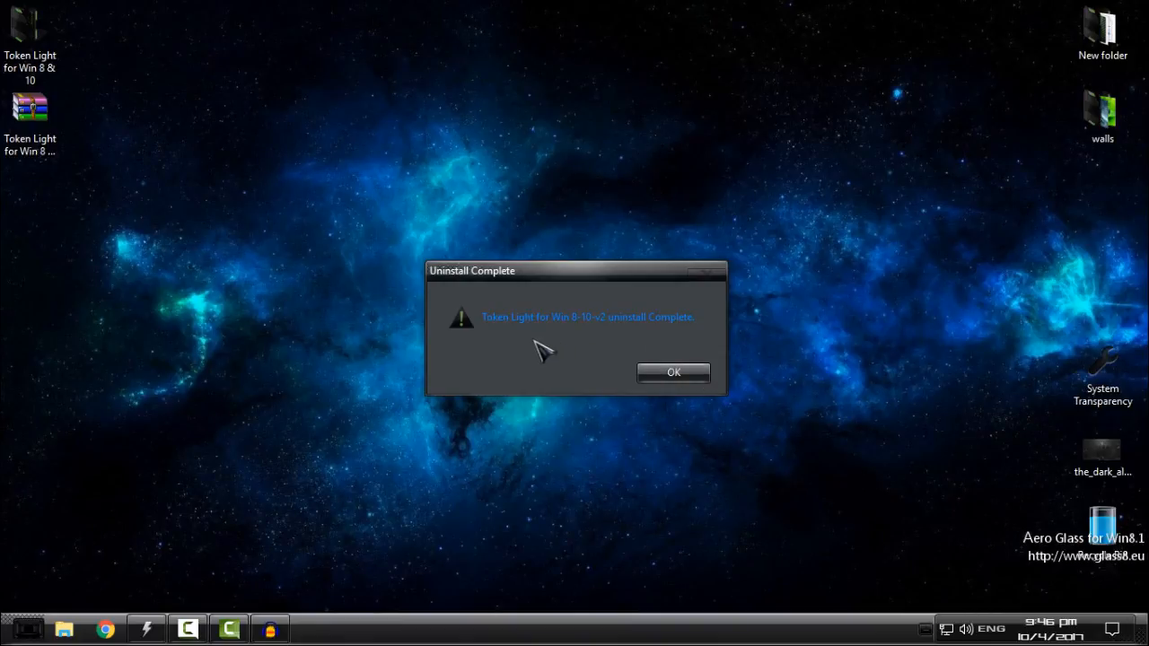
mouse_move(656, 355)
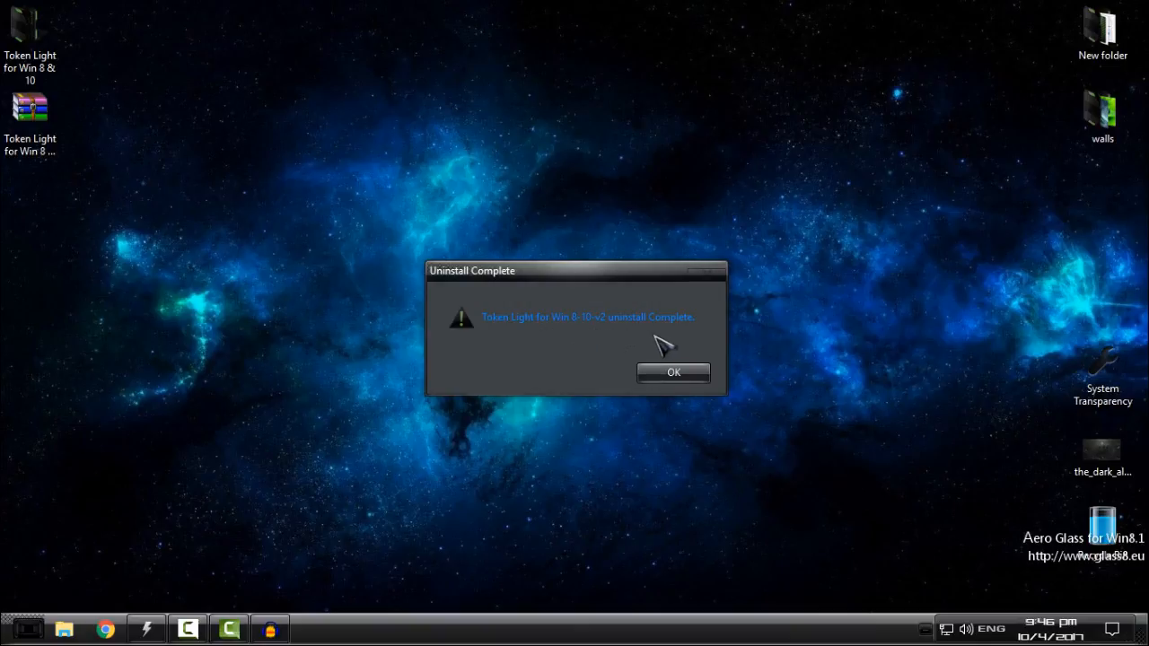
Dismiss the uninstall-complete notice and open File Explorer from the taskbar.
click(674, 373)
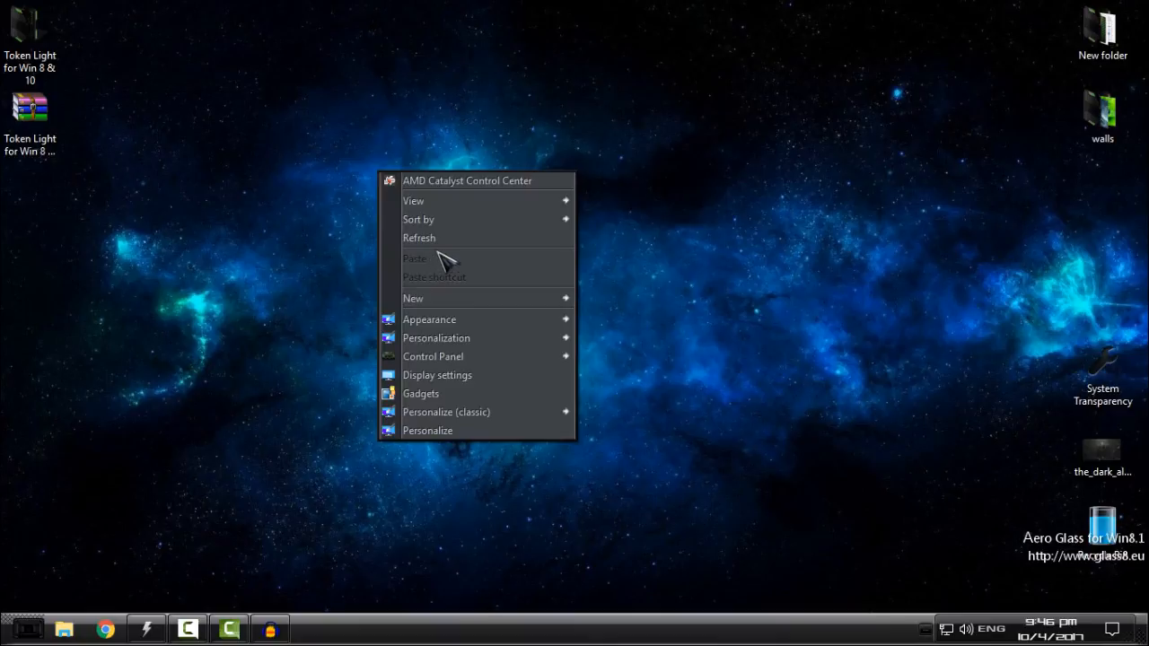
click(63, 629)
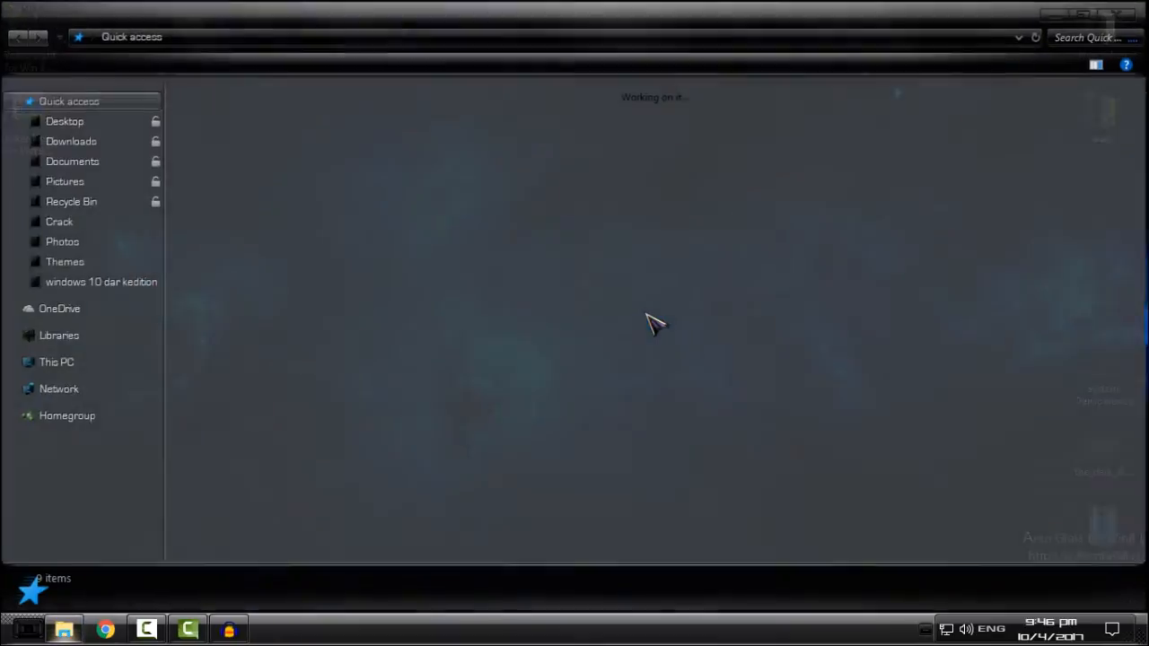